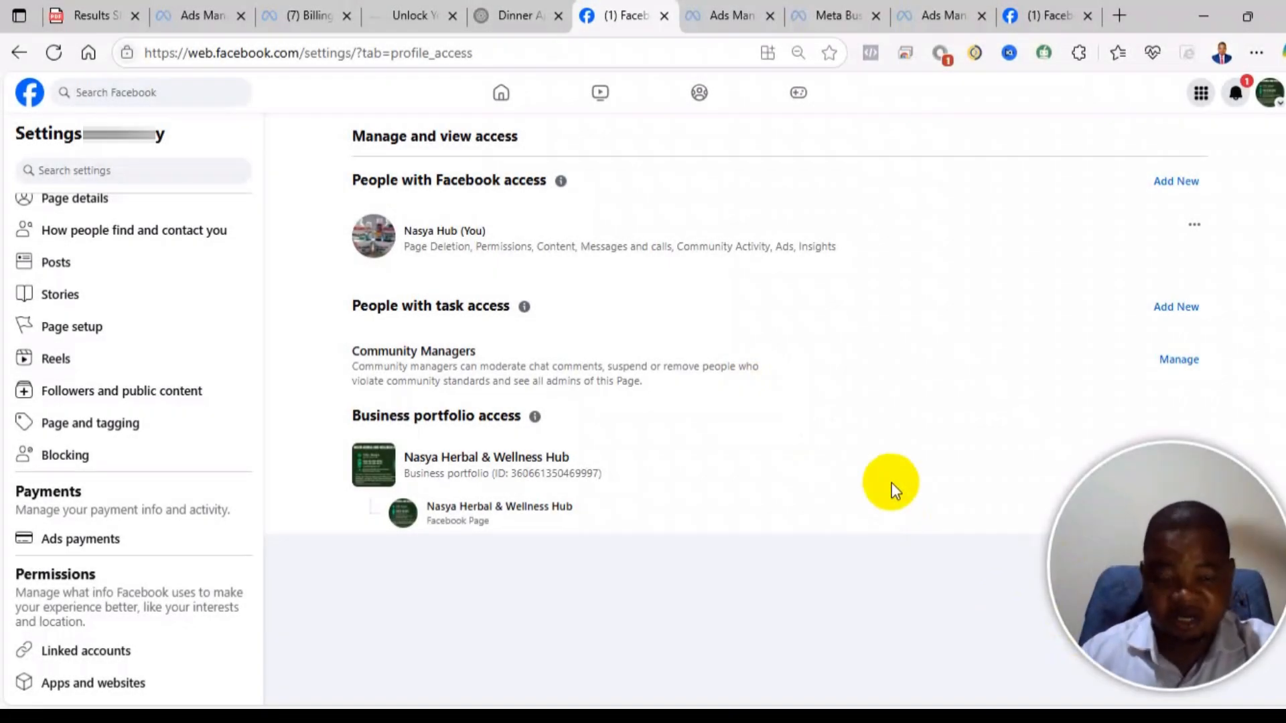
mouse_move(865, 470)
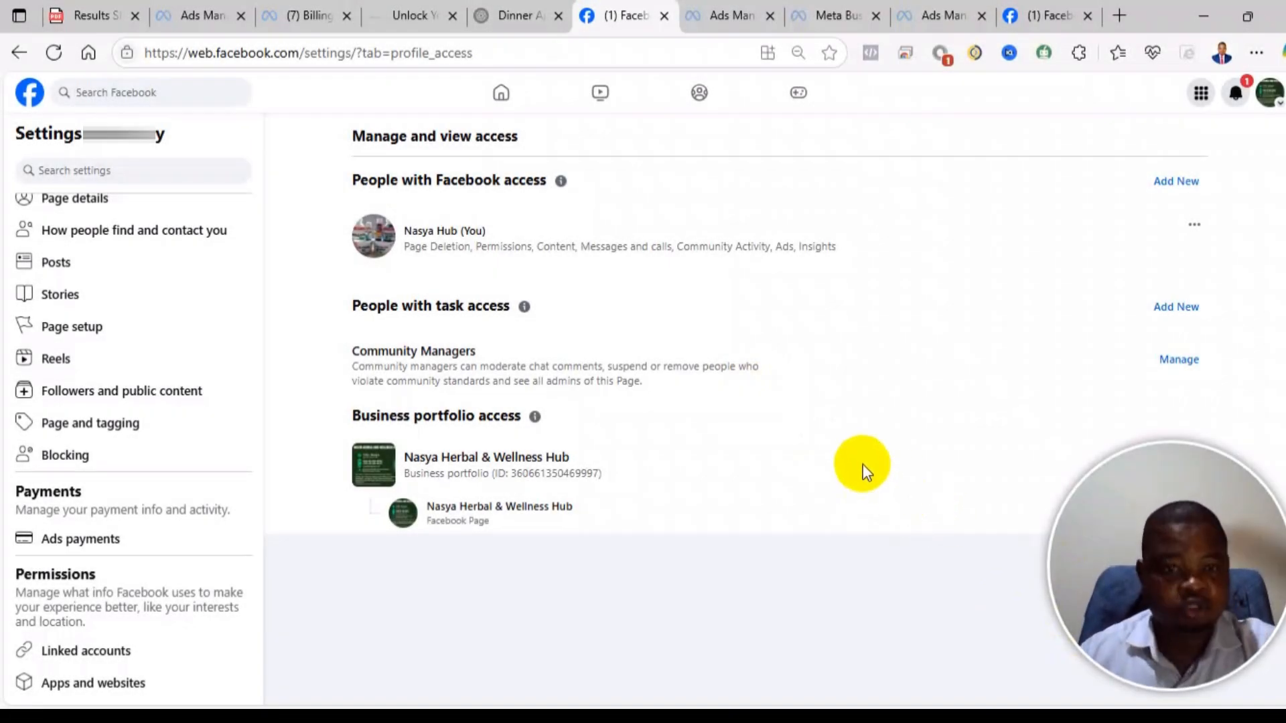
mouse_move(1194, 541)
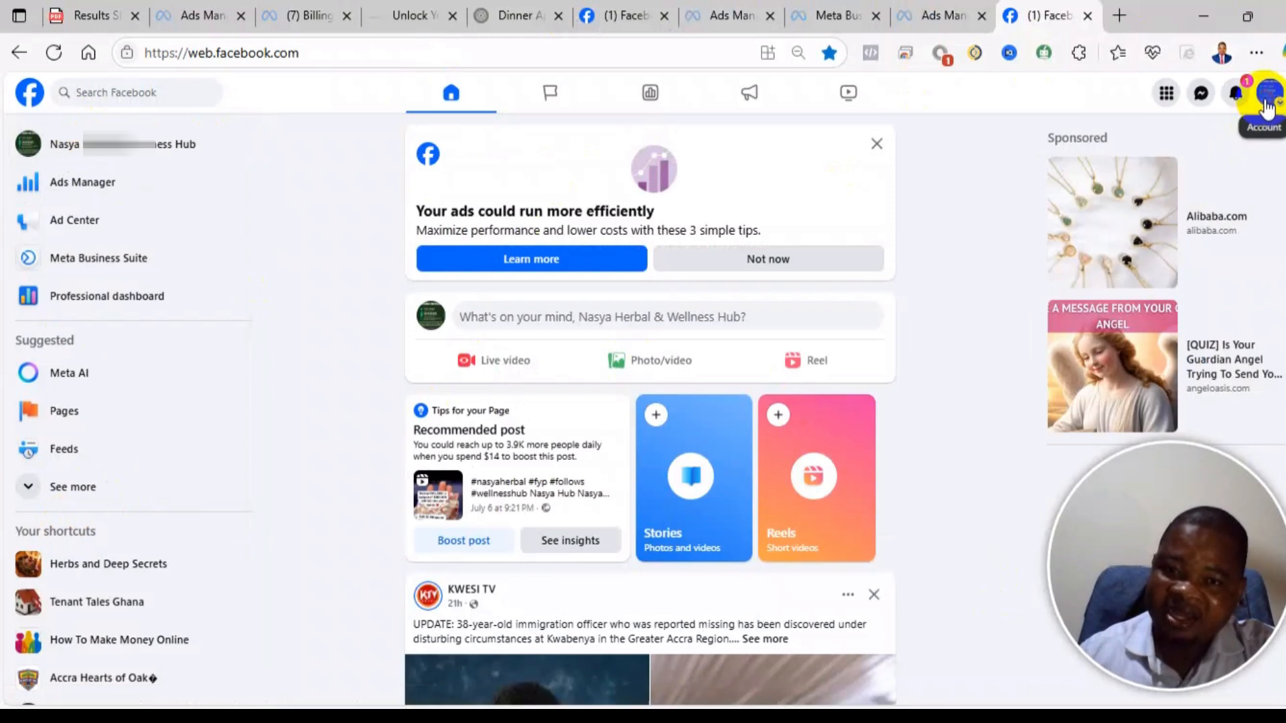
Go to Settings & privacy from the account menu of the profile
click(1267, 92)
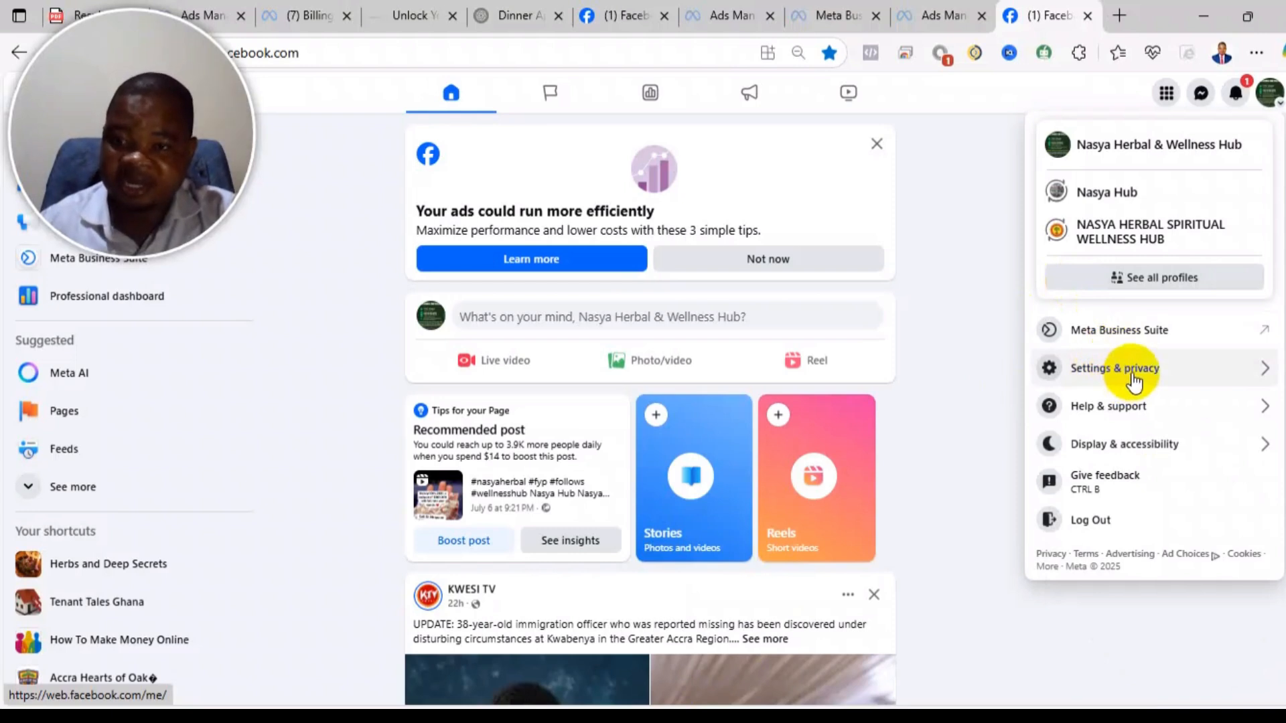
click(1113, 367)
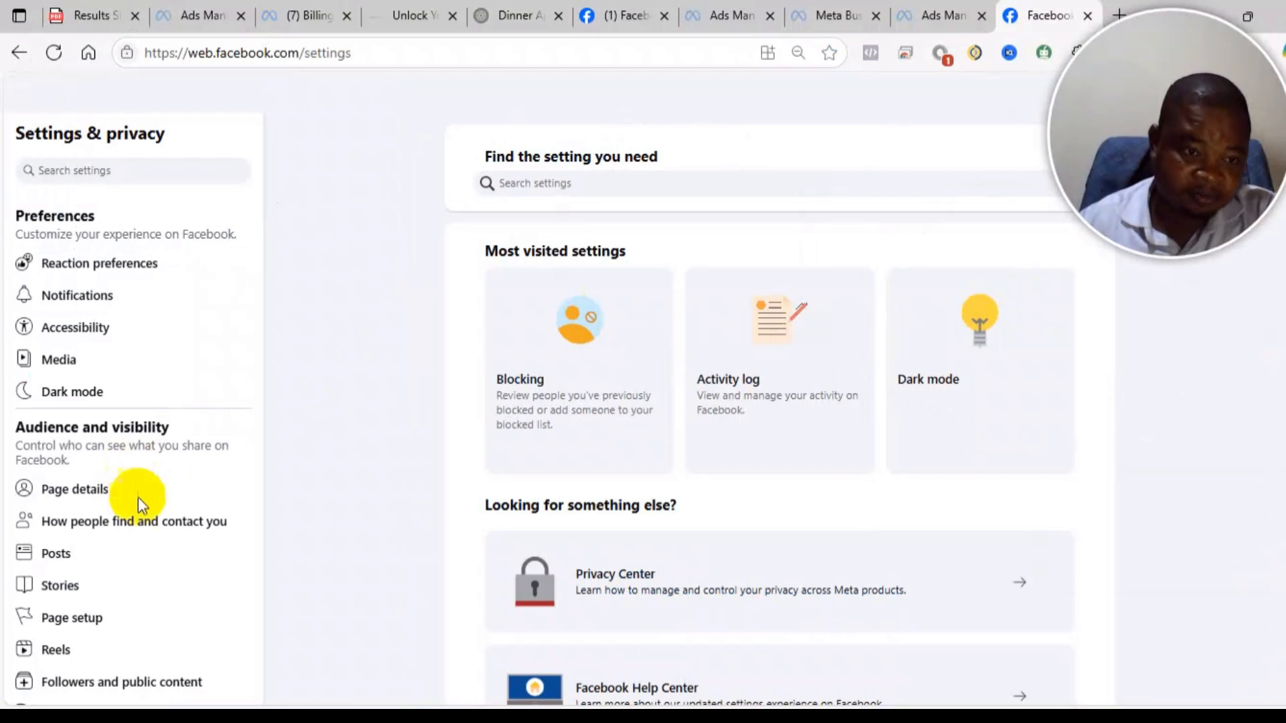
Reach the business portfolio's People list in Meta Business Suite settings
click(71, 617)
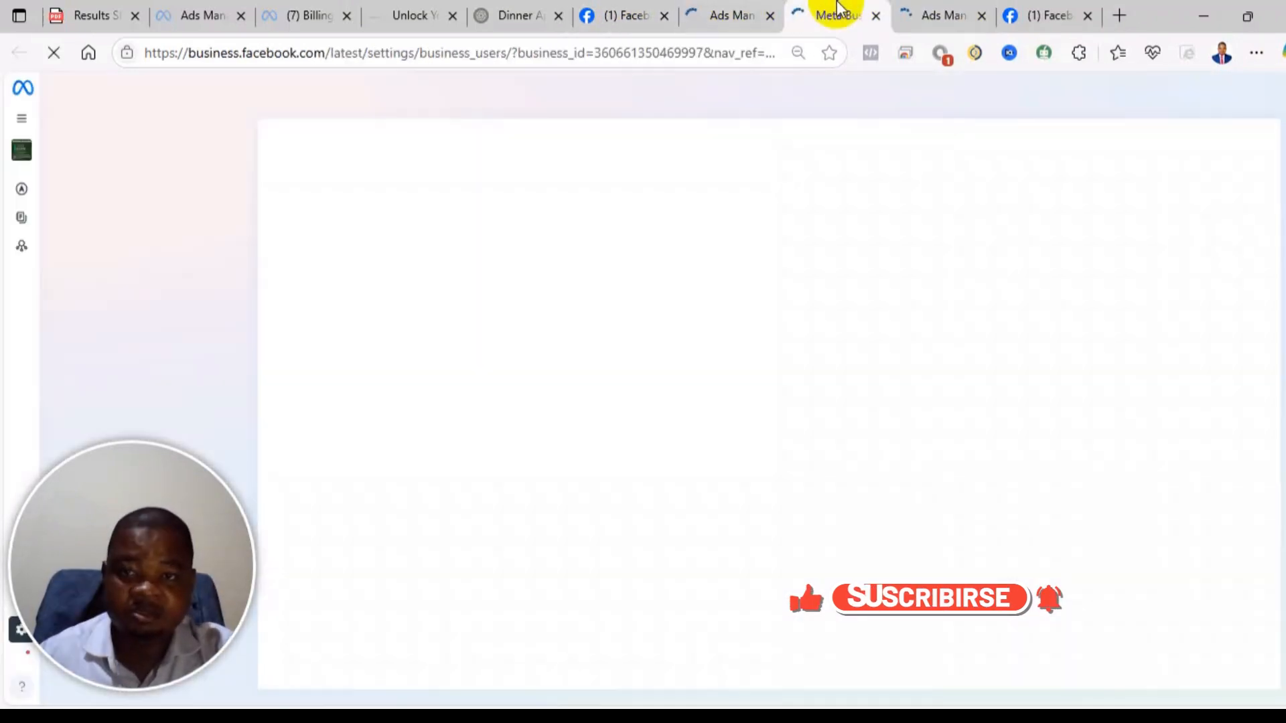
click(834, 14)
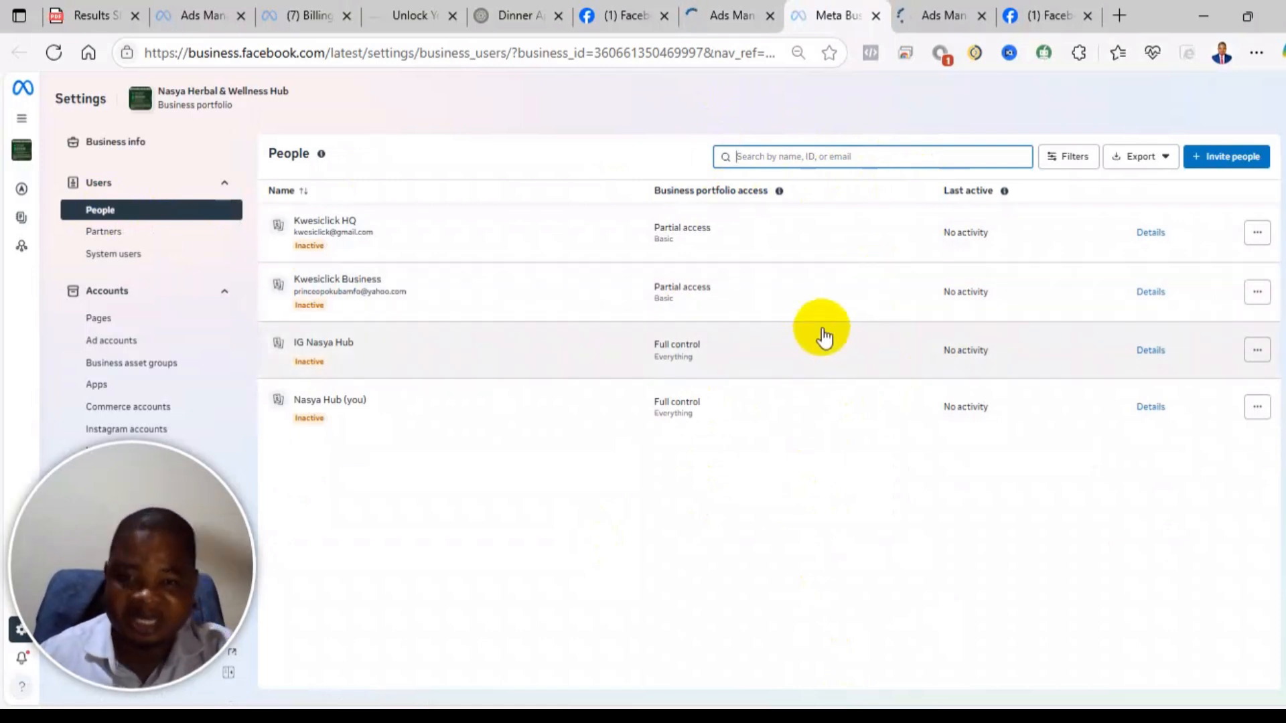
mouse_move(769, 278)
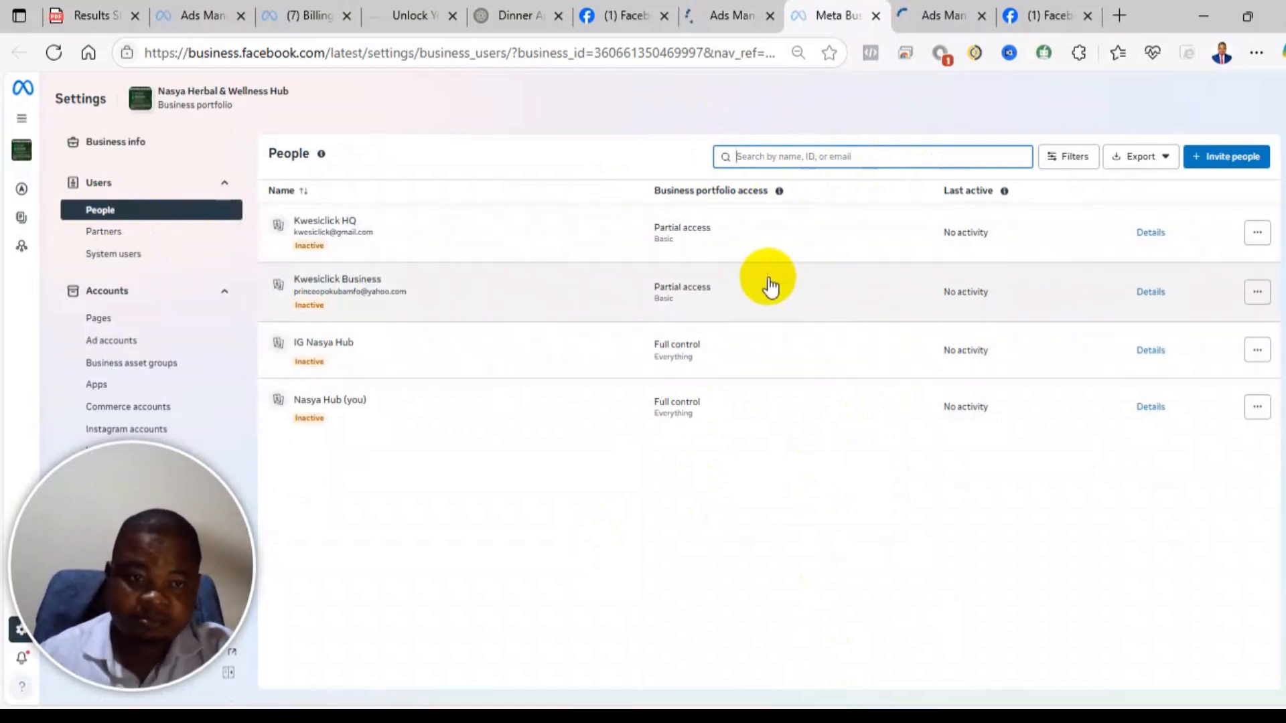
mouse_move(580, 403)
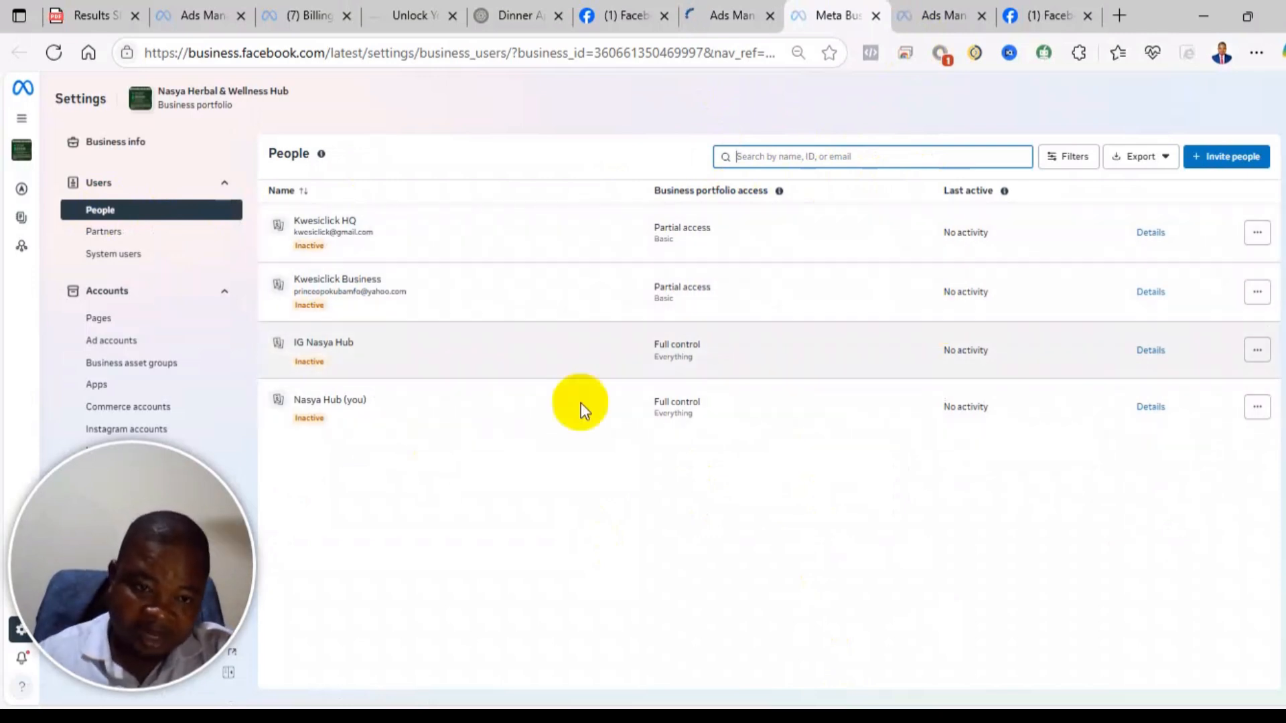
mouse_move(352, 432)
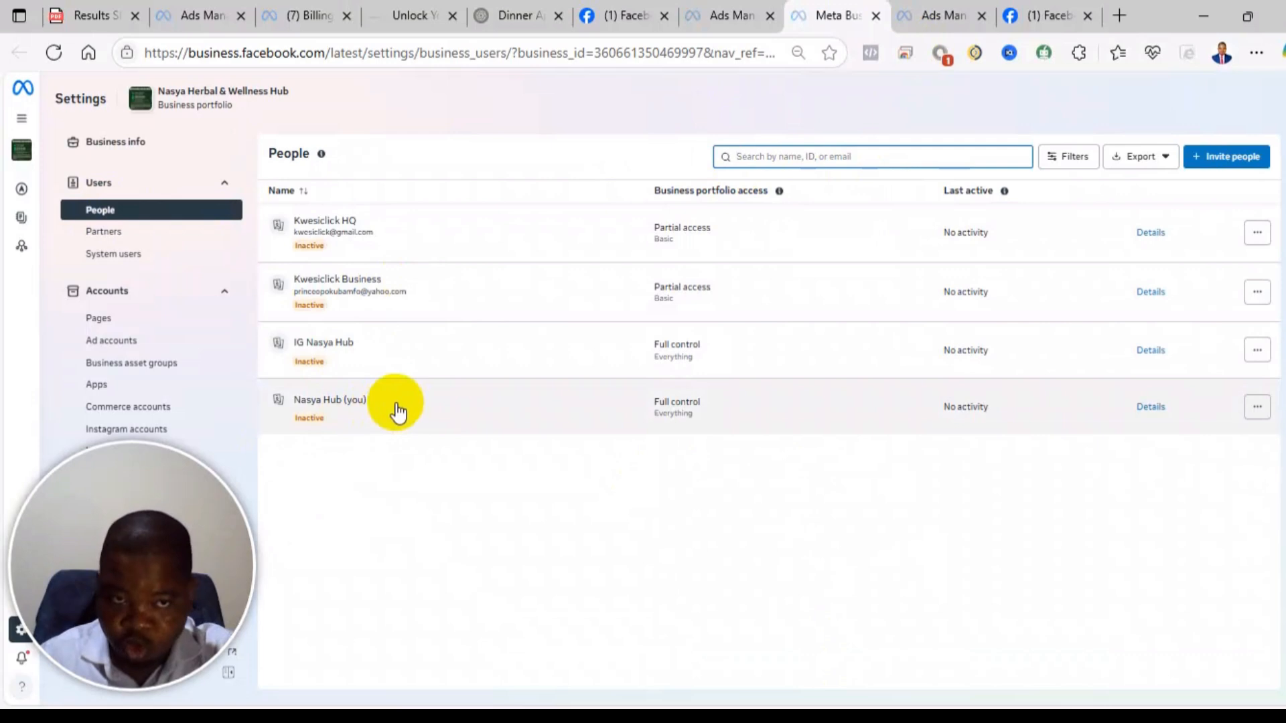
mouse_move(638, 292)
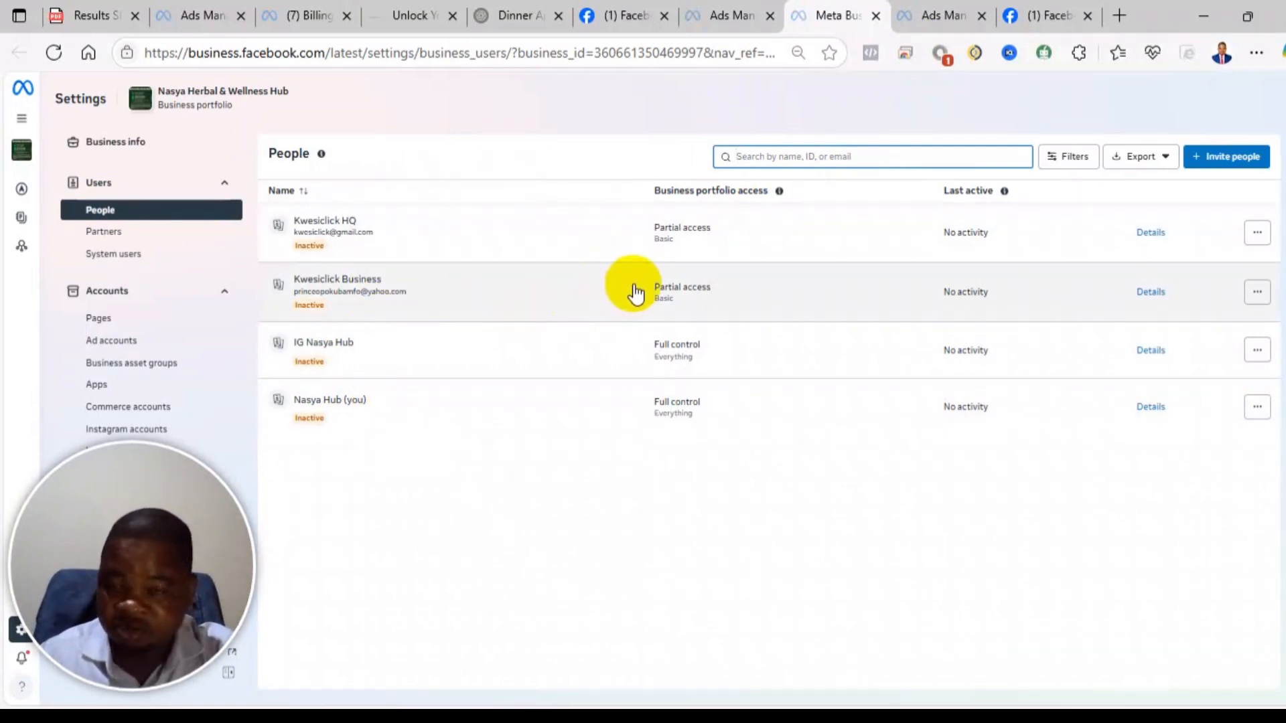
mouse_move(725, 354)
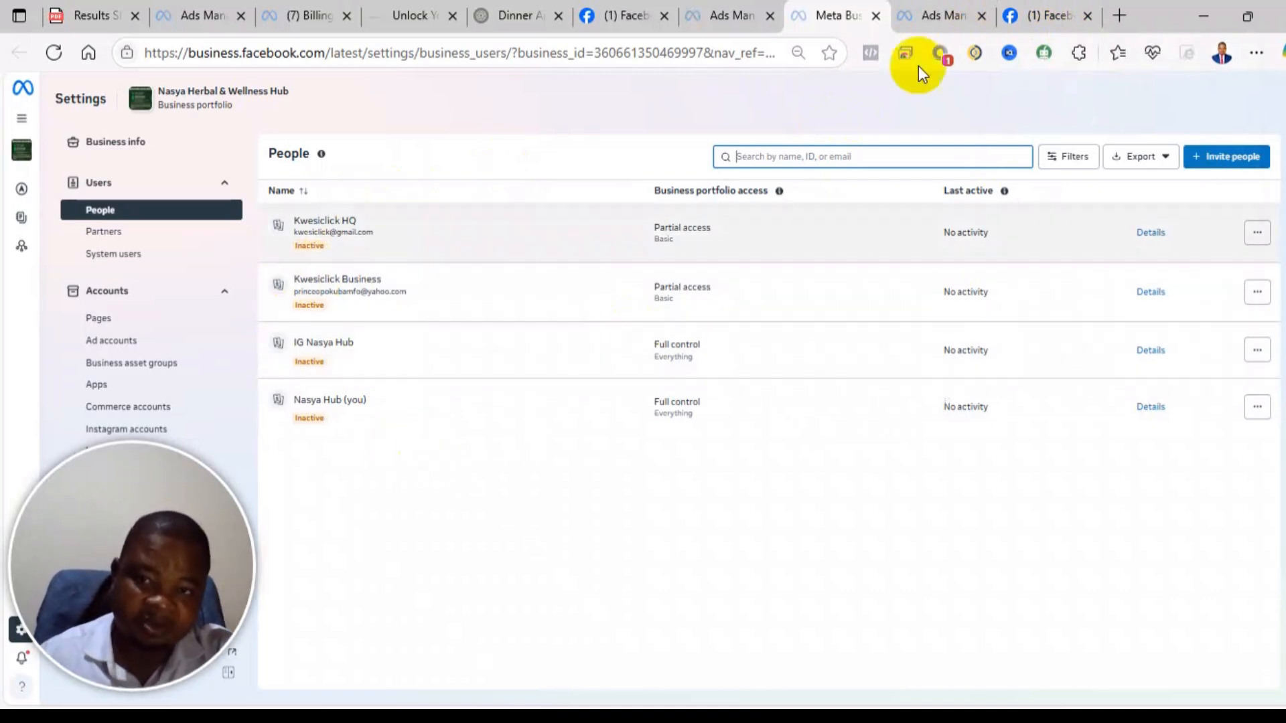
click(1042, 16)
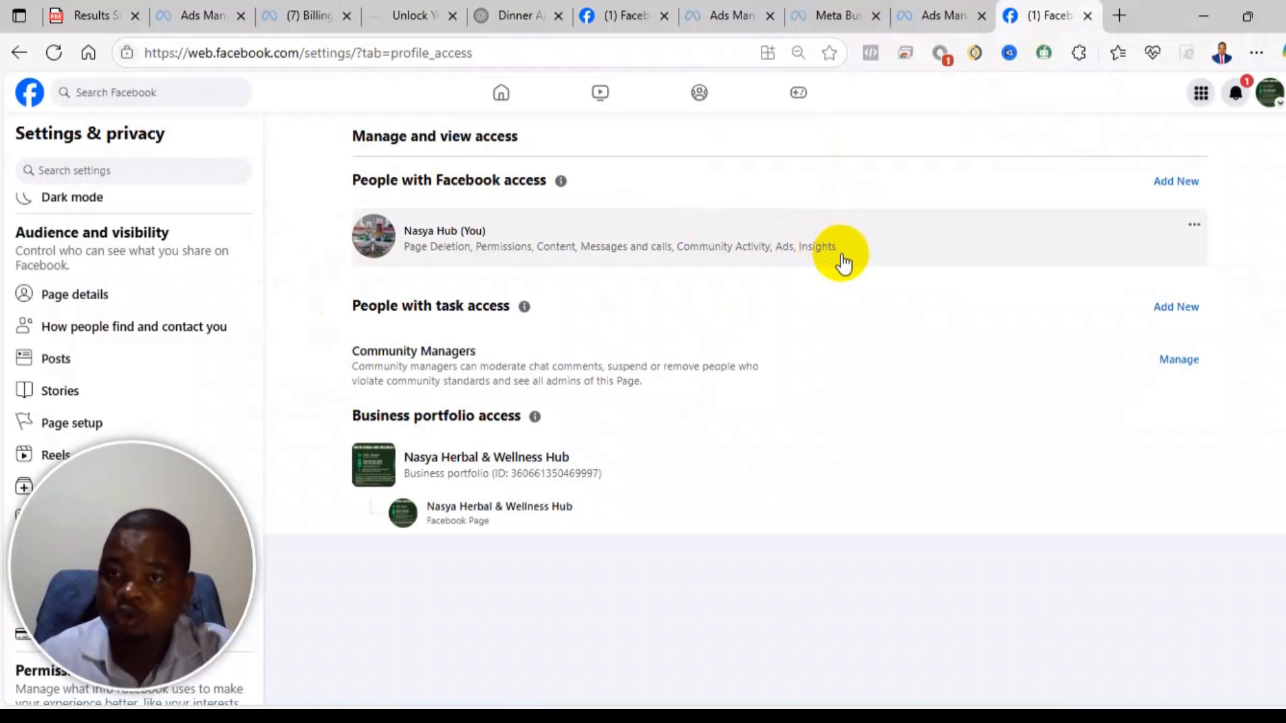
mouse_move(1012, 397)
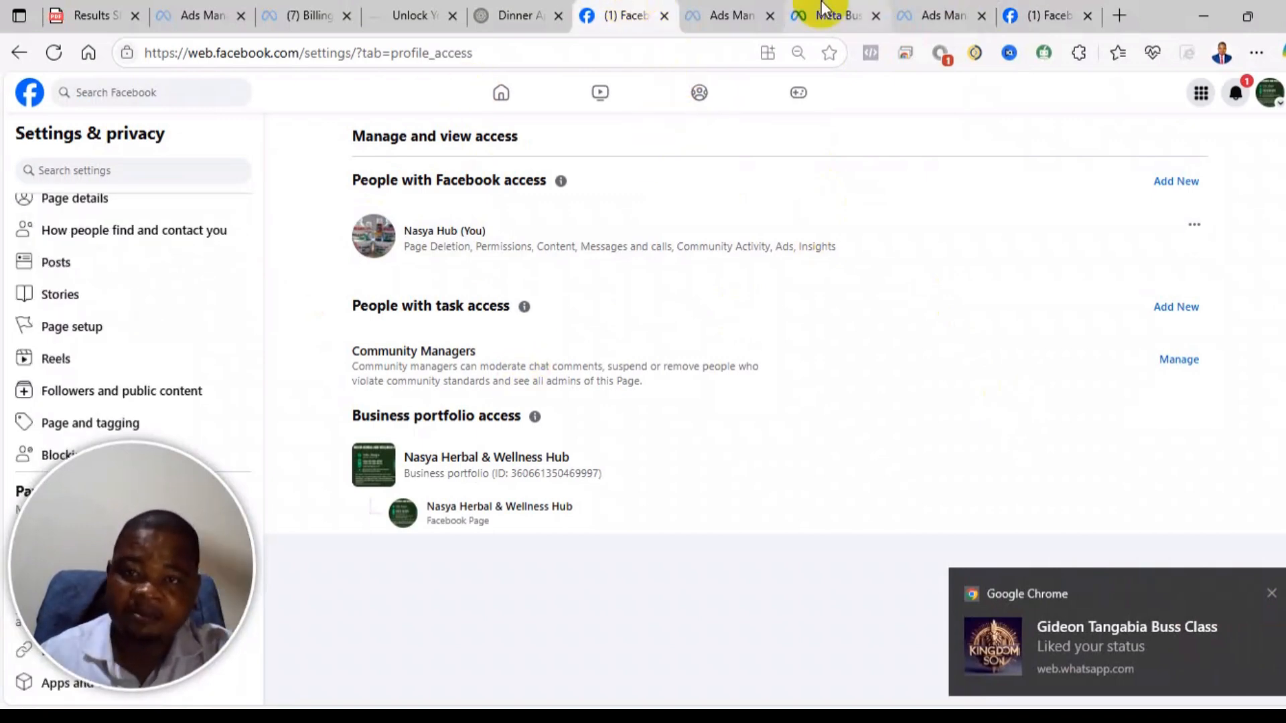
click(835, 16)
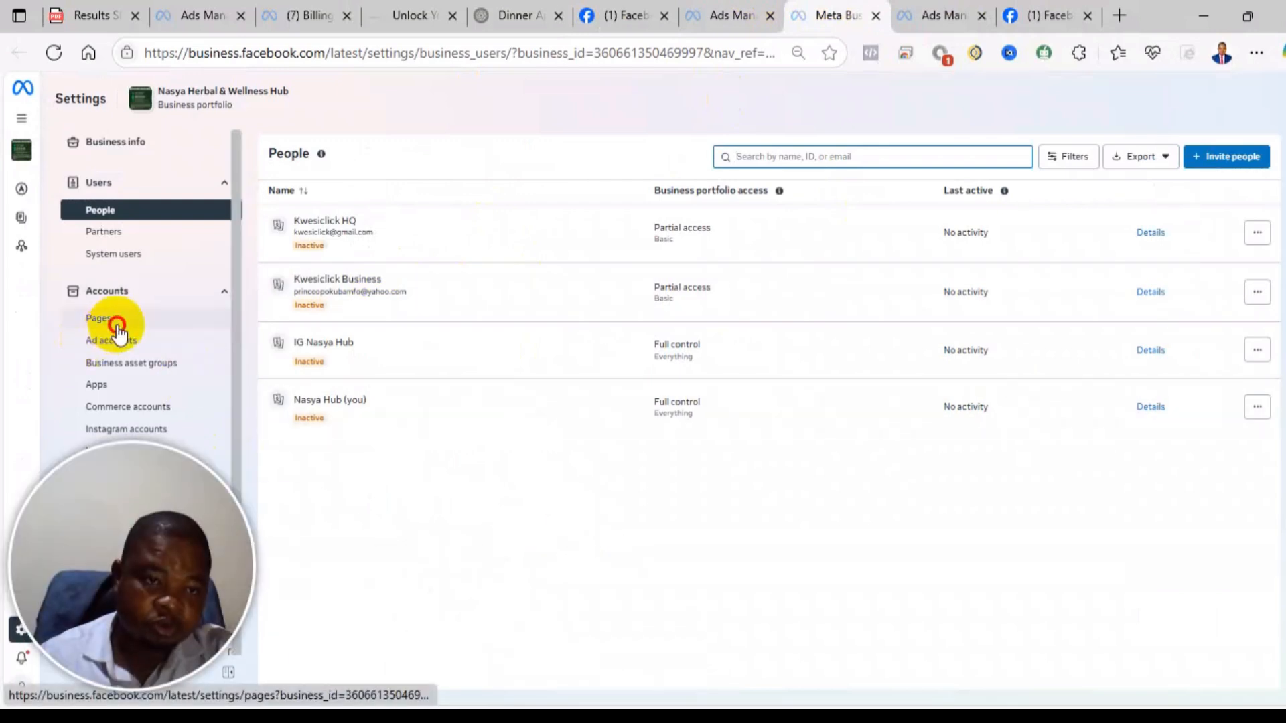
Show Pages under Accounts, listing the Nasya Herbal & Wellness Hub page
click(98, 319)
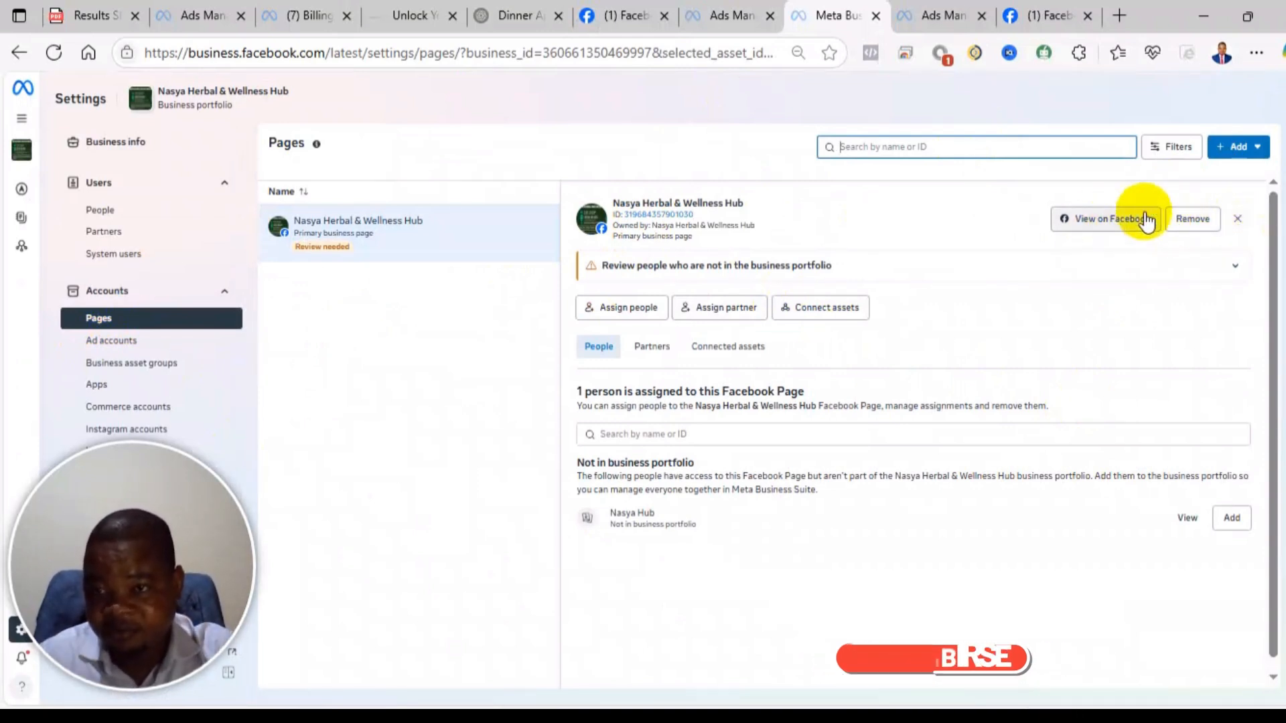
mouse_move(1039, 287)
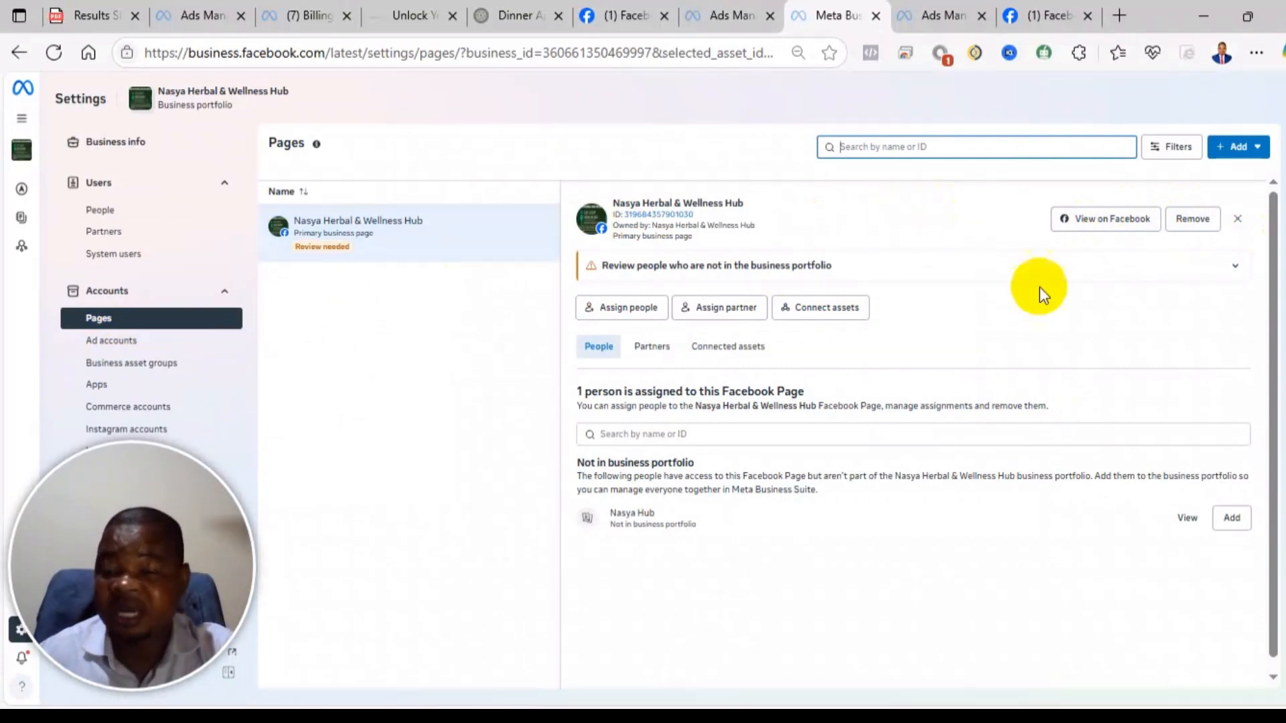
mouse_move(549, 278)
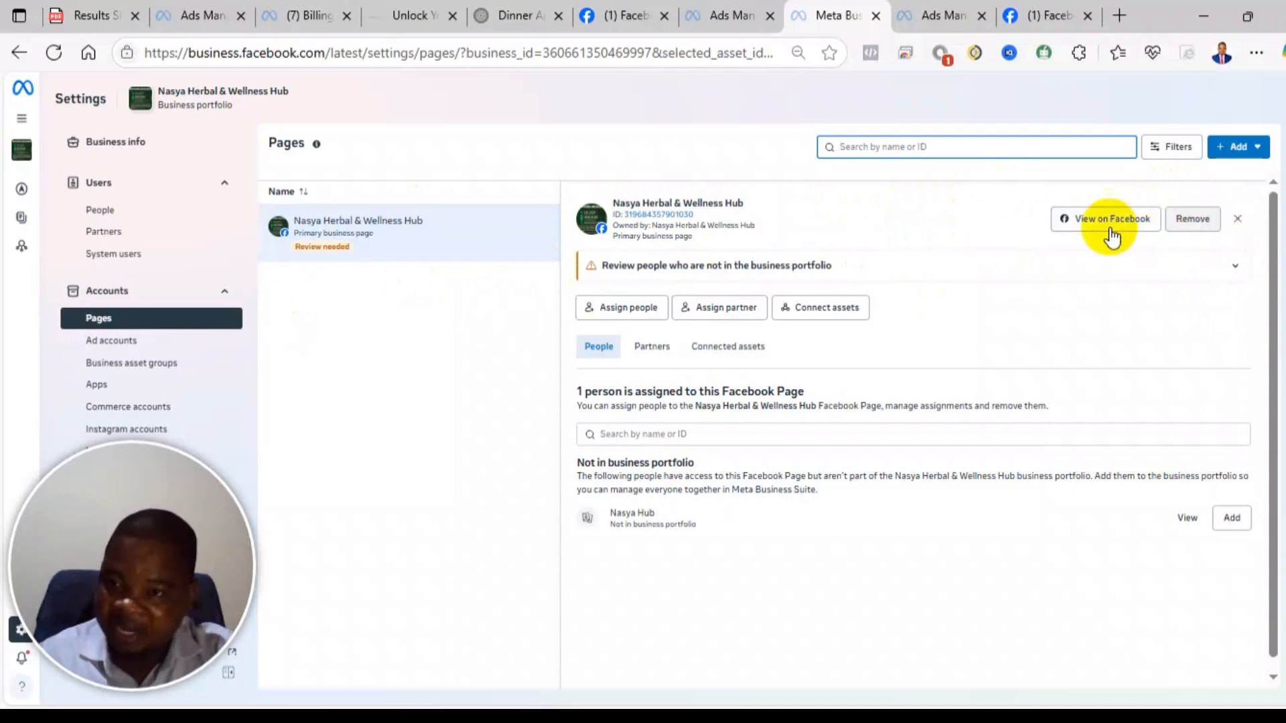
mouse_move(1159, 255)
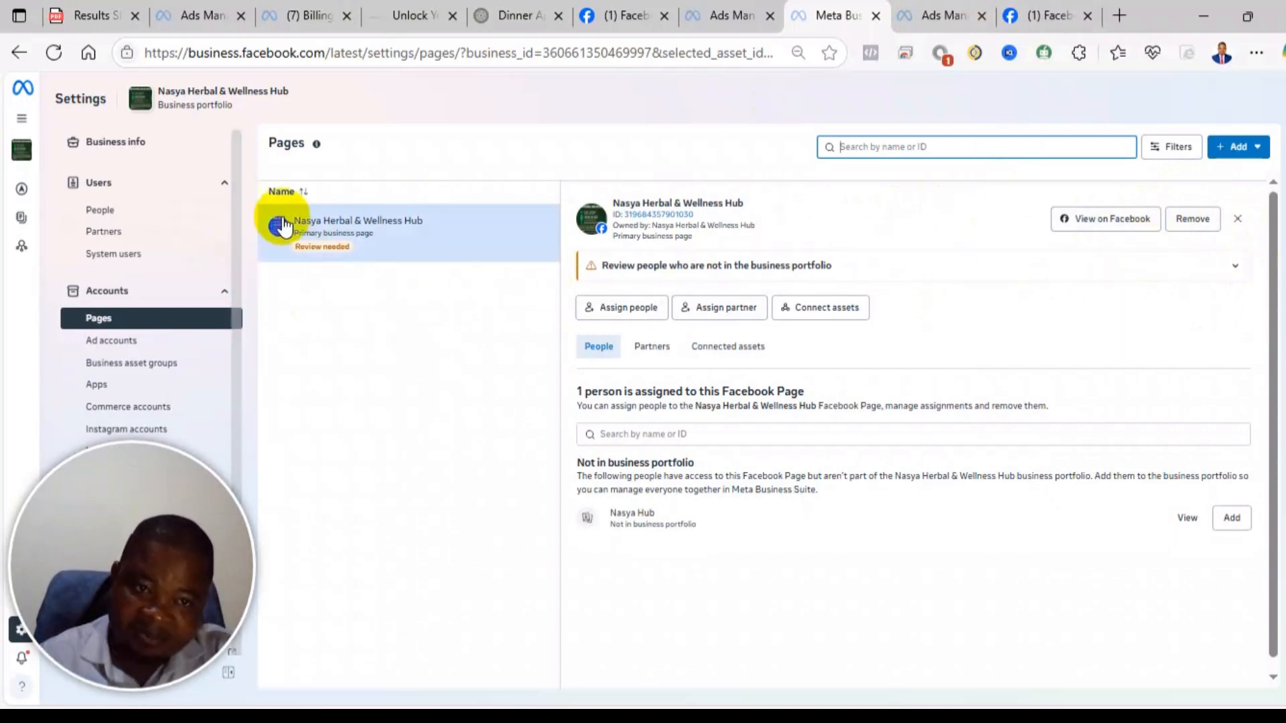
mouse_move(696, 307)
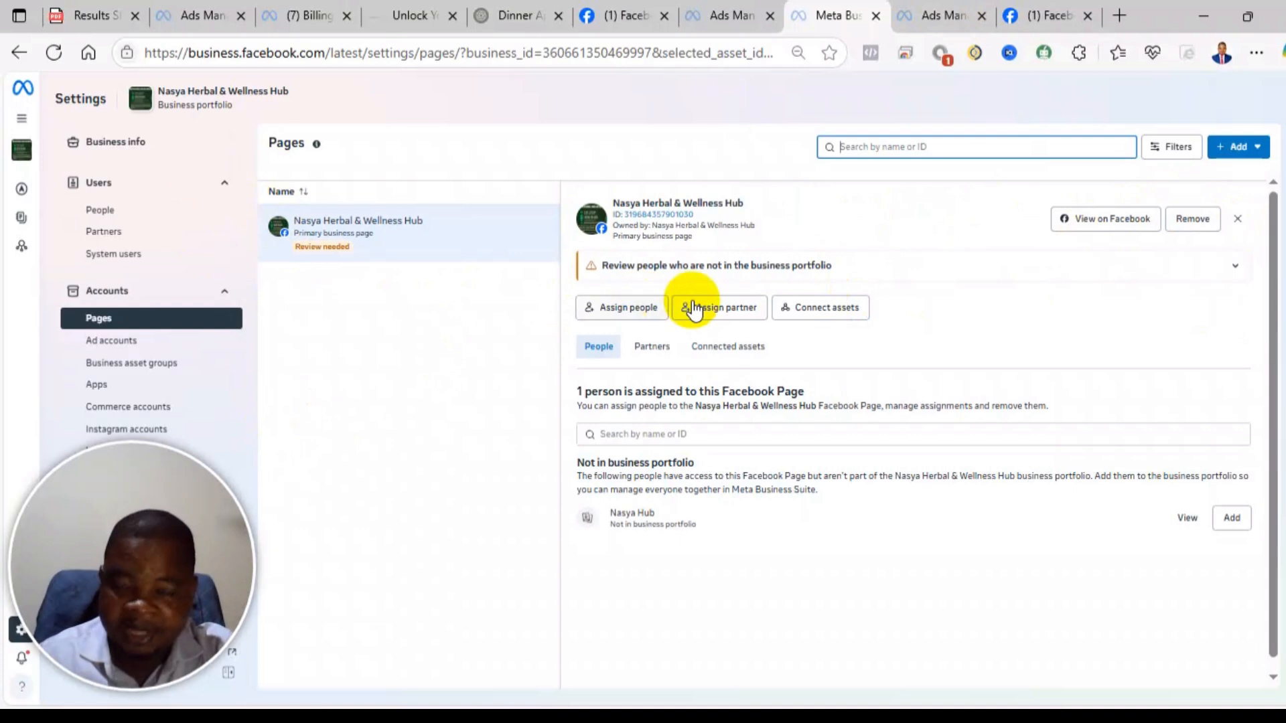
mouse_move(1029, 314)
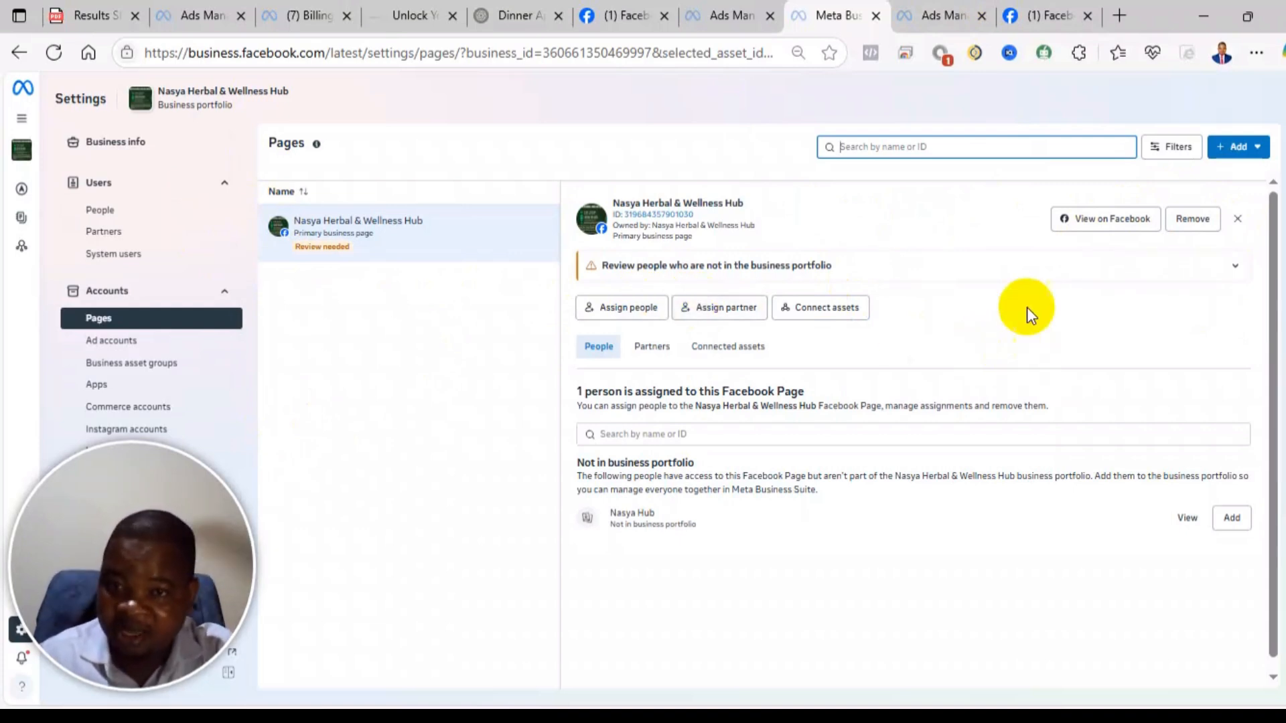